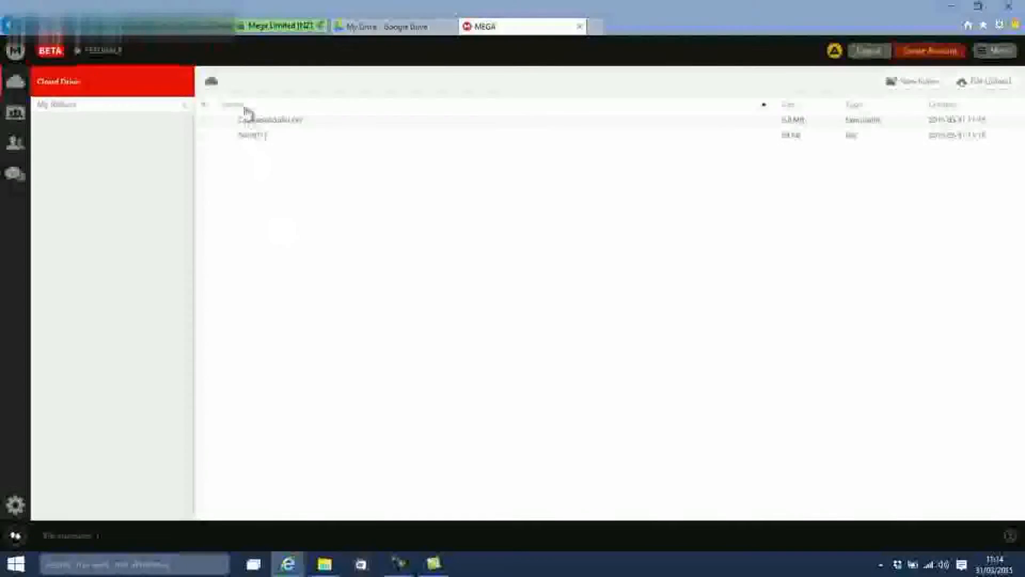
Request a share link for the second file, decline the upgrade, close the tour, and drag in Risk Assessment.
right_click(252, 135)
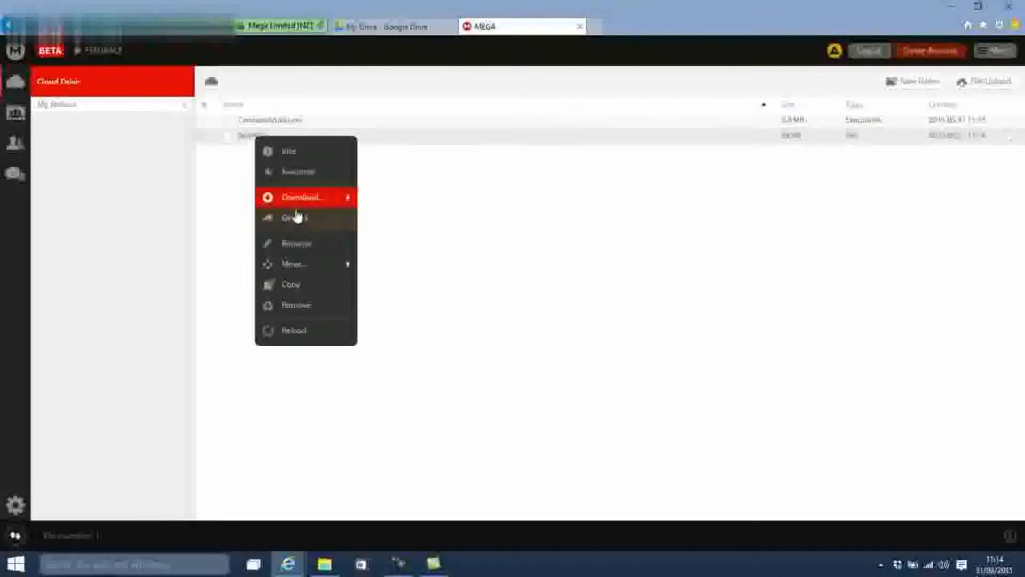
left_click(303, 197)
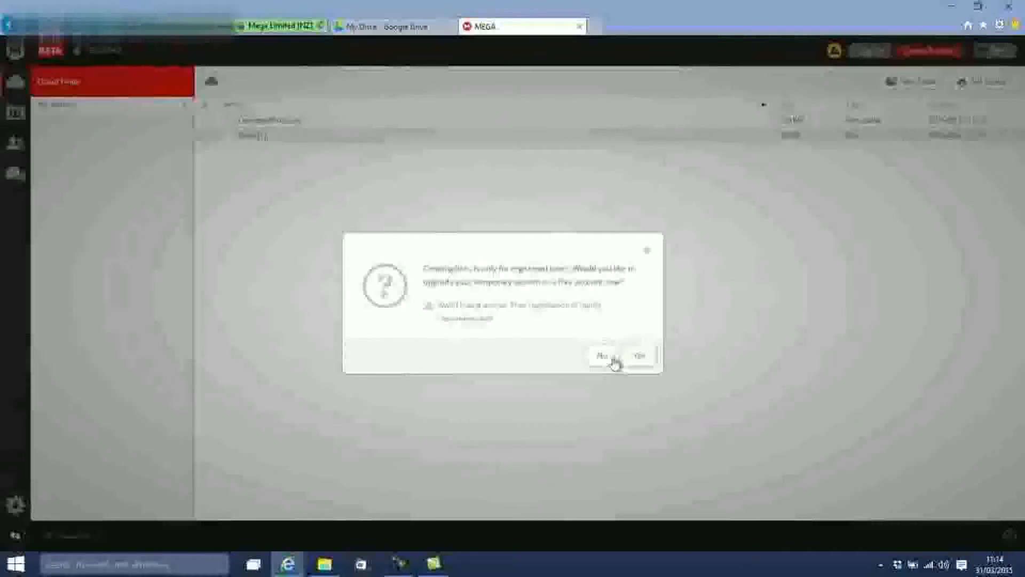
left_click(602, 356)
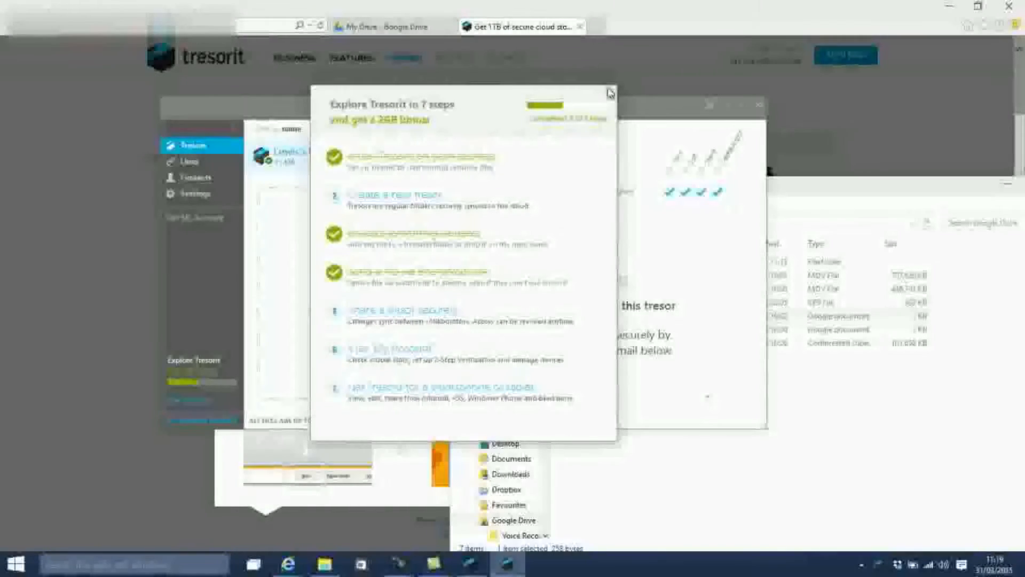
left_click(608, 91)
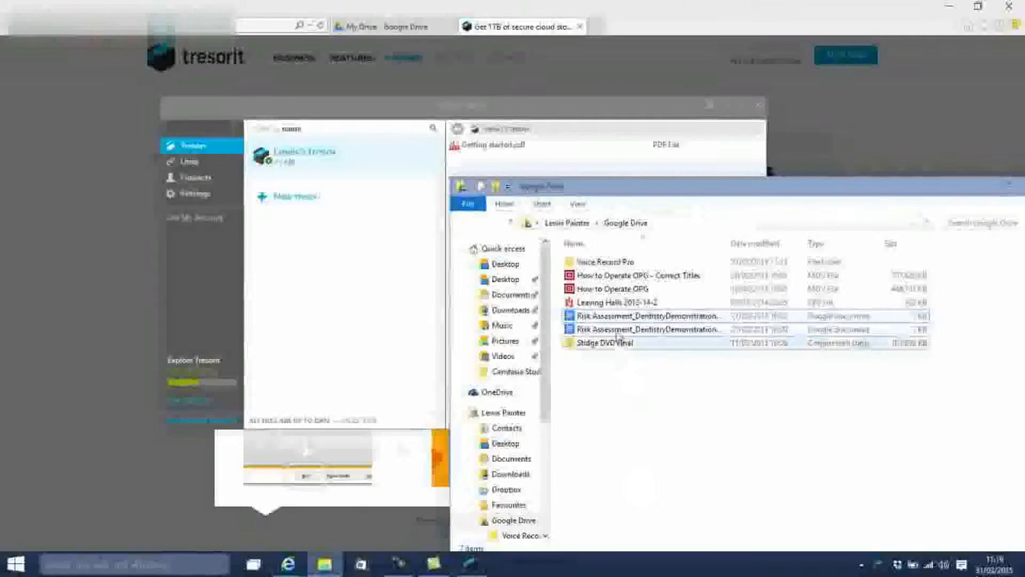
left_click_drag(647, 327, 539, 196)
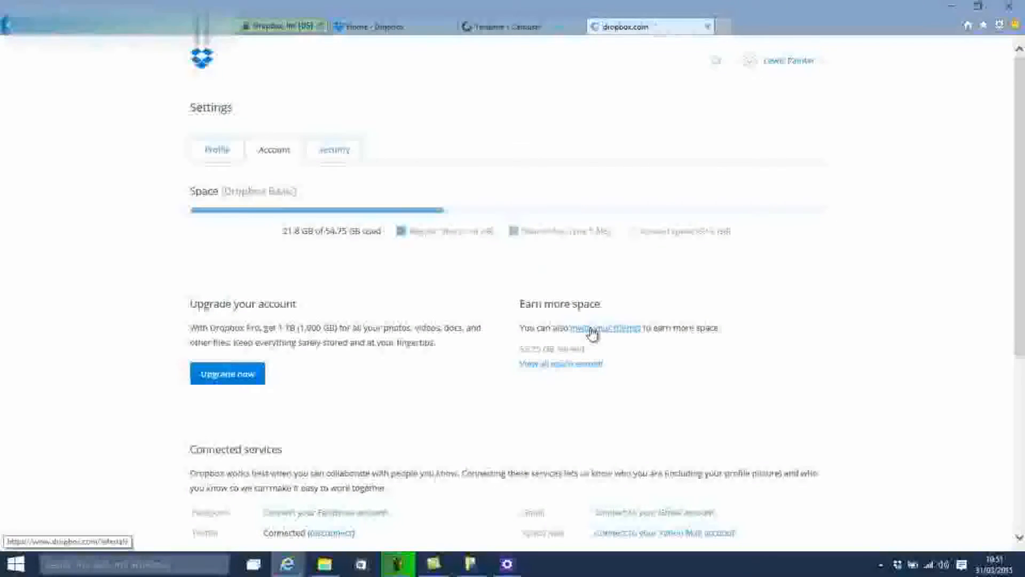
View the invite-friends page, then go past Carousel's Next and 'Take Carousel for a spin' screens.
left_click(609, 329)
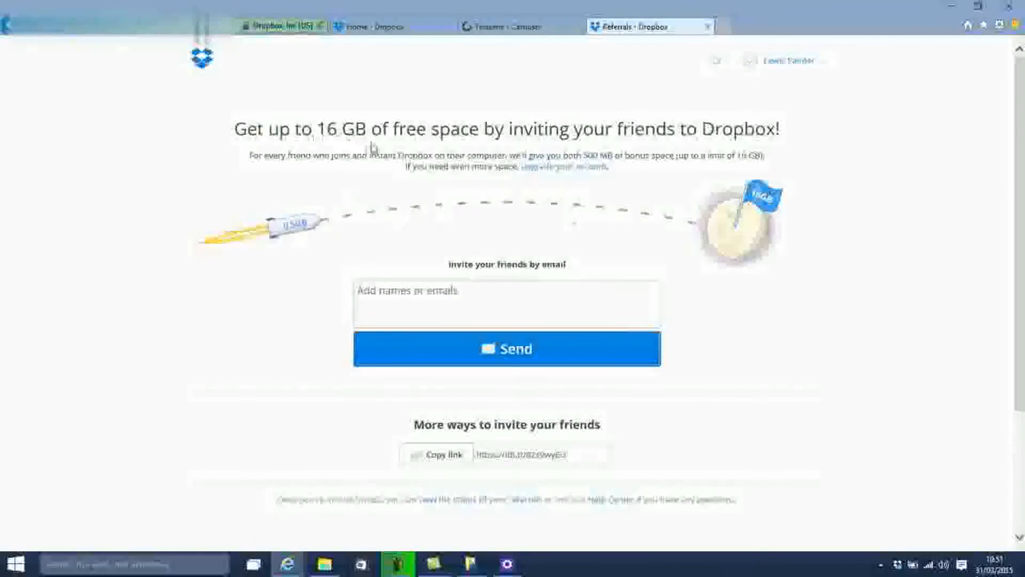
left_click(509, 26)
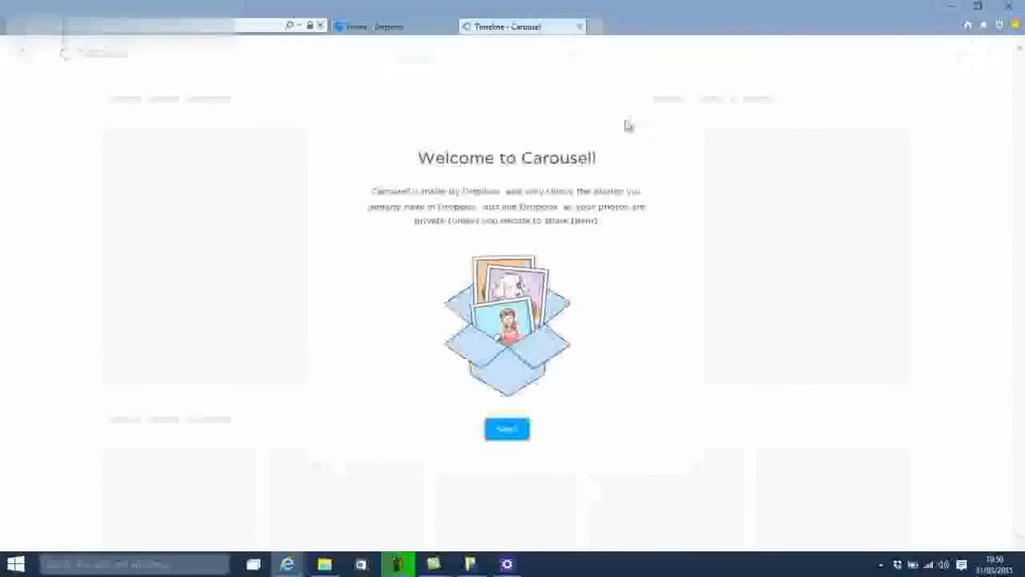
left_click(506, 427)
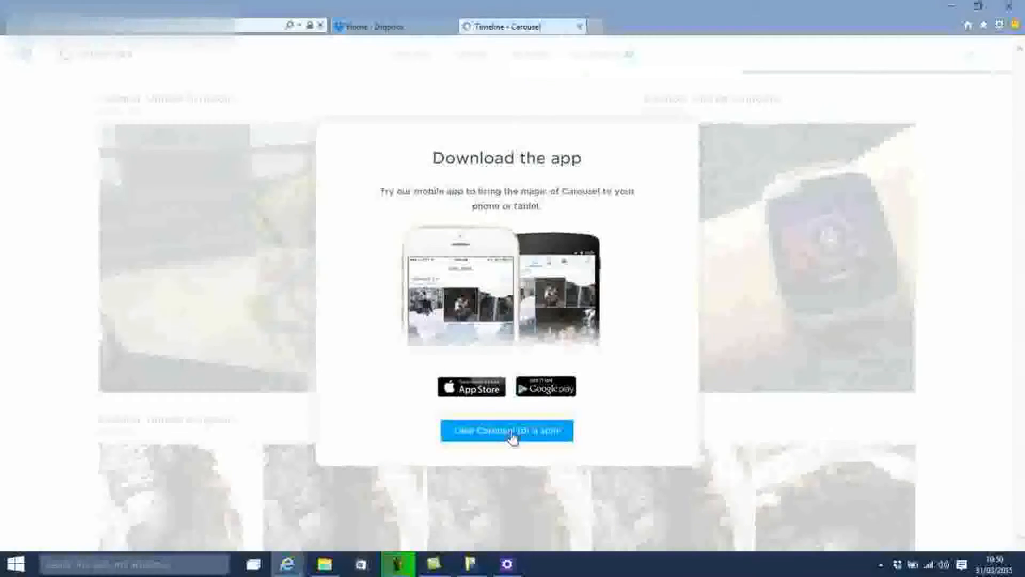
left_click(506, 430)
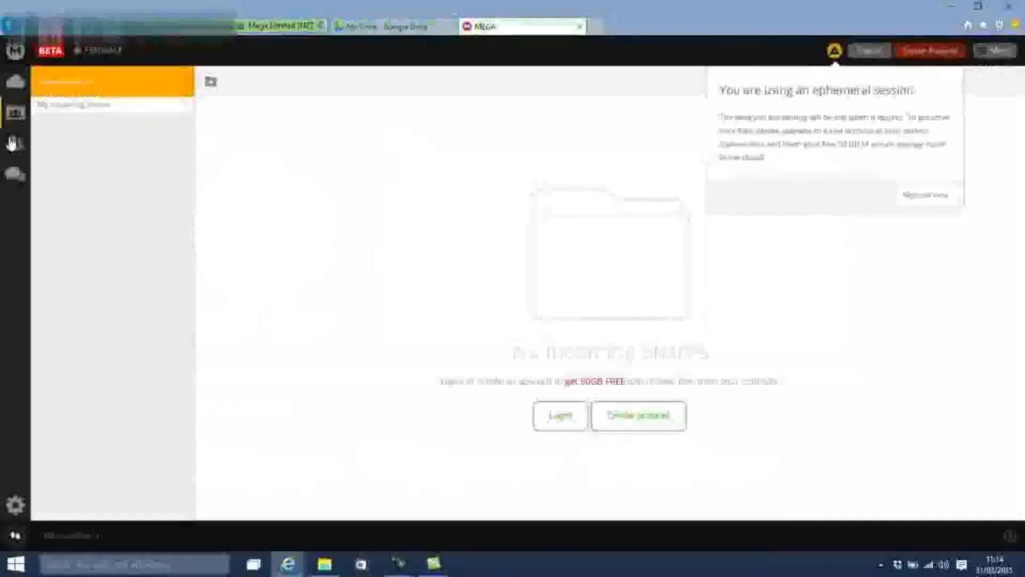
Check the empty Contacts page, return to Cloud Drive, and begin a File Upload from a folder.
left_click(14, 143)
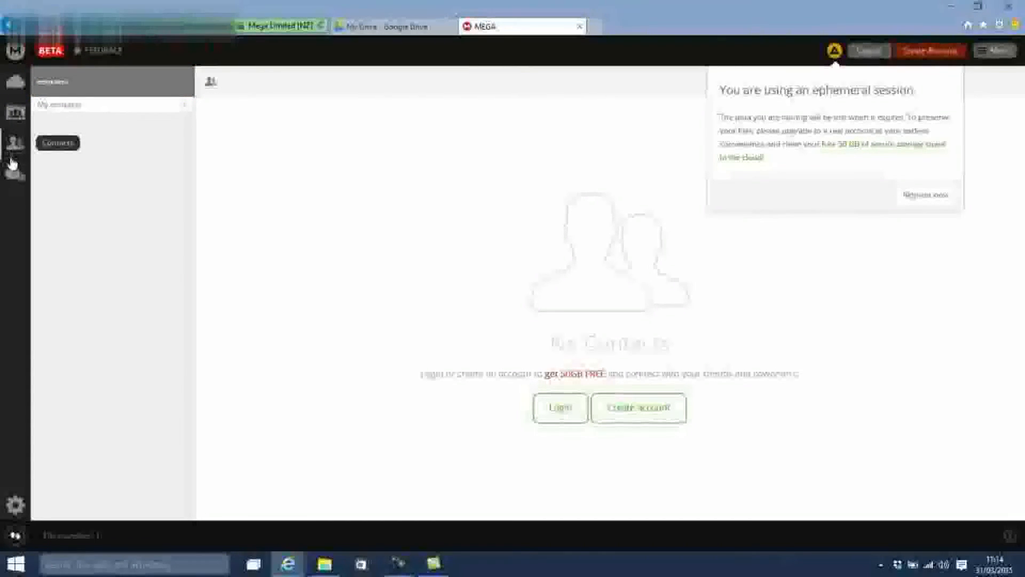
left_click(15, 84)
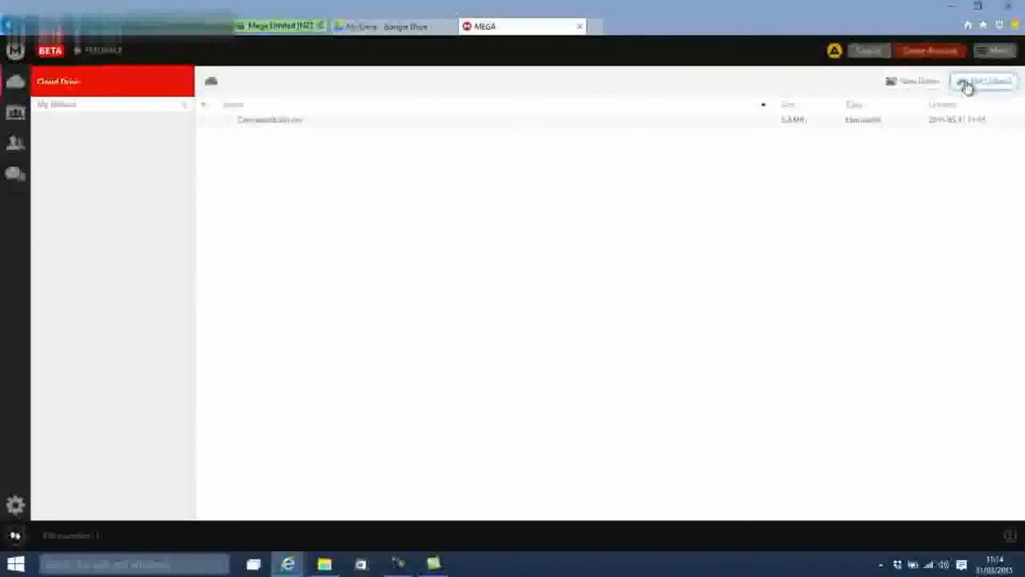
left_click(984, 81)
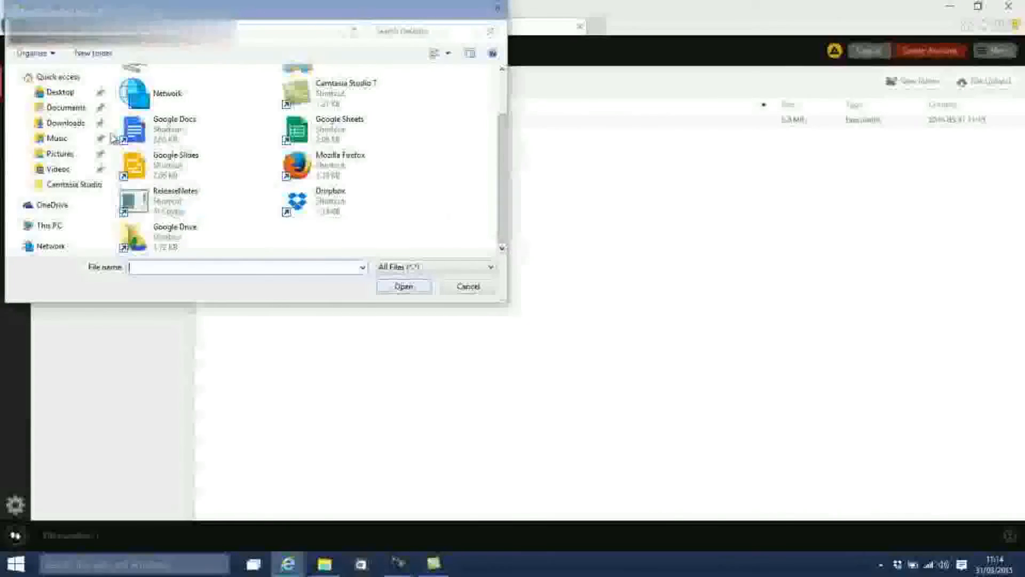
left_click(67, 107)
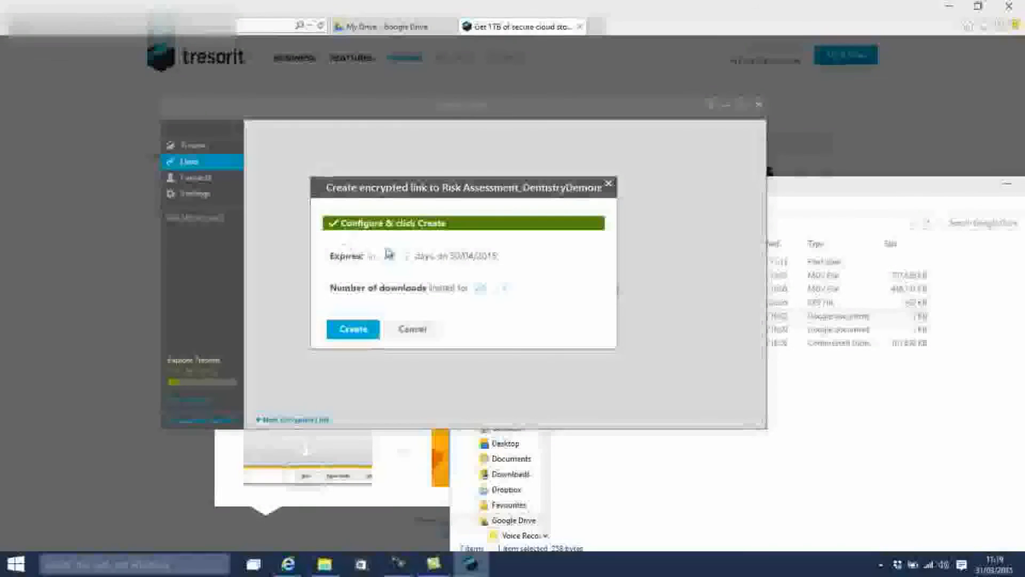
Confirm Create in the encrypted link dialog so the Risk Assessment link is copied and listed under Links.
left_click(352, 328)
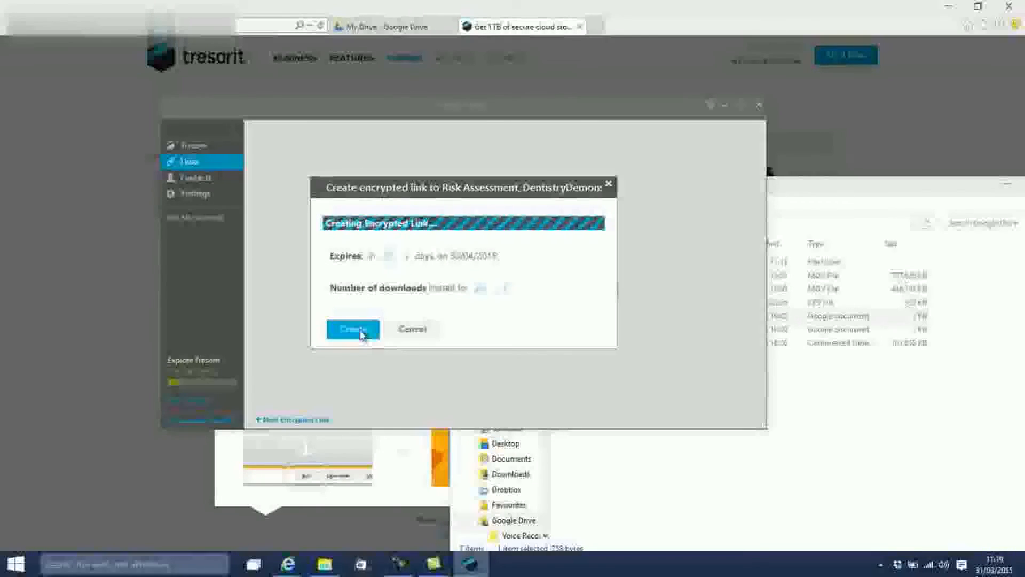
left_click(351, 329)
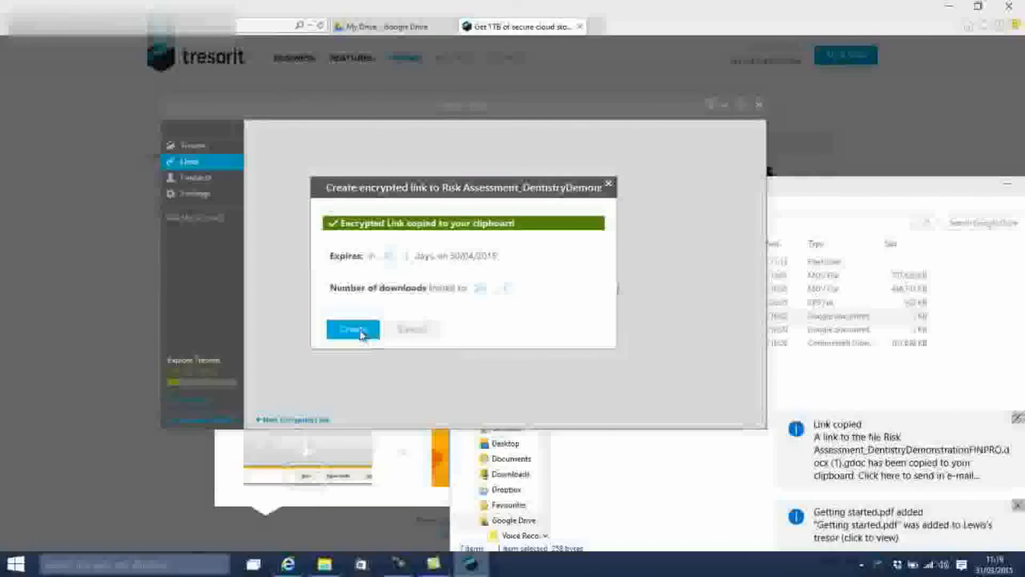
left_click(352, 328)
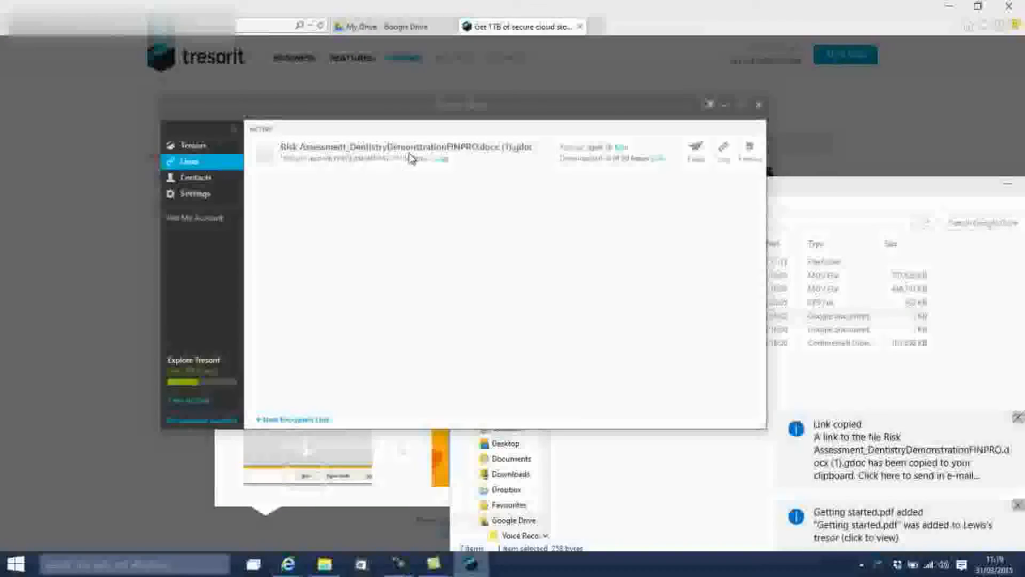